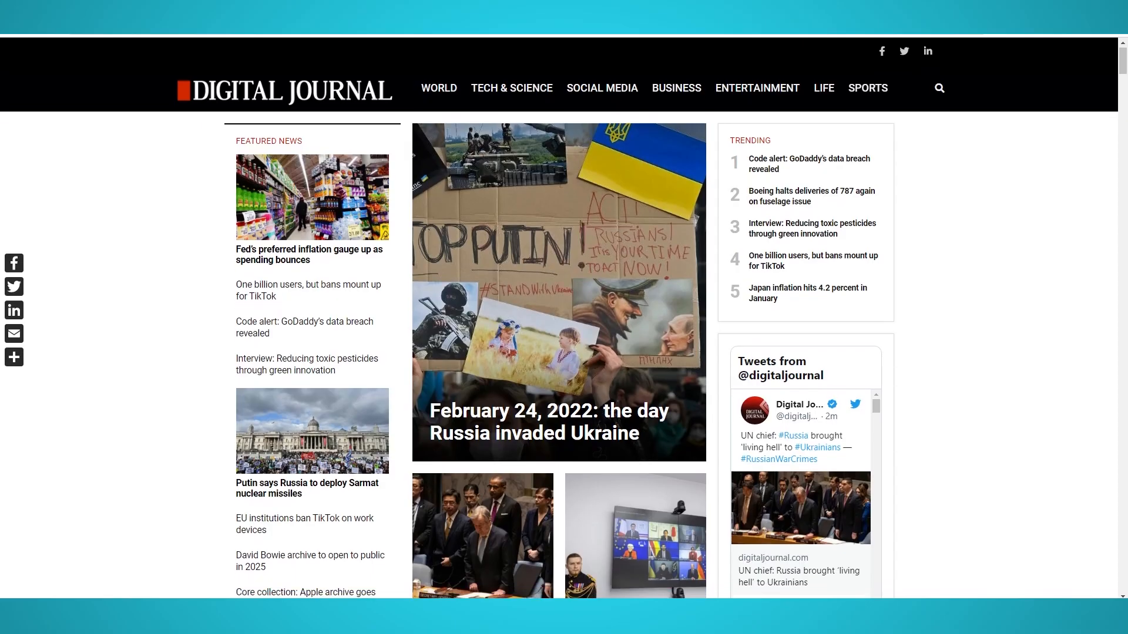
# Create a new project and start it on the digitaljournal.com/tech-science URL
pyautogui.scroll(-3)
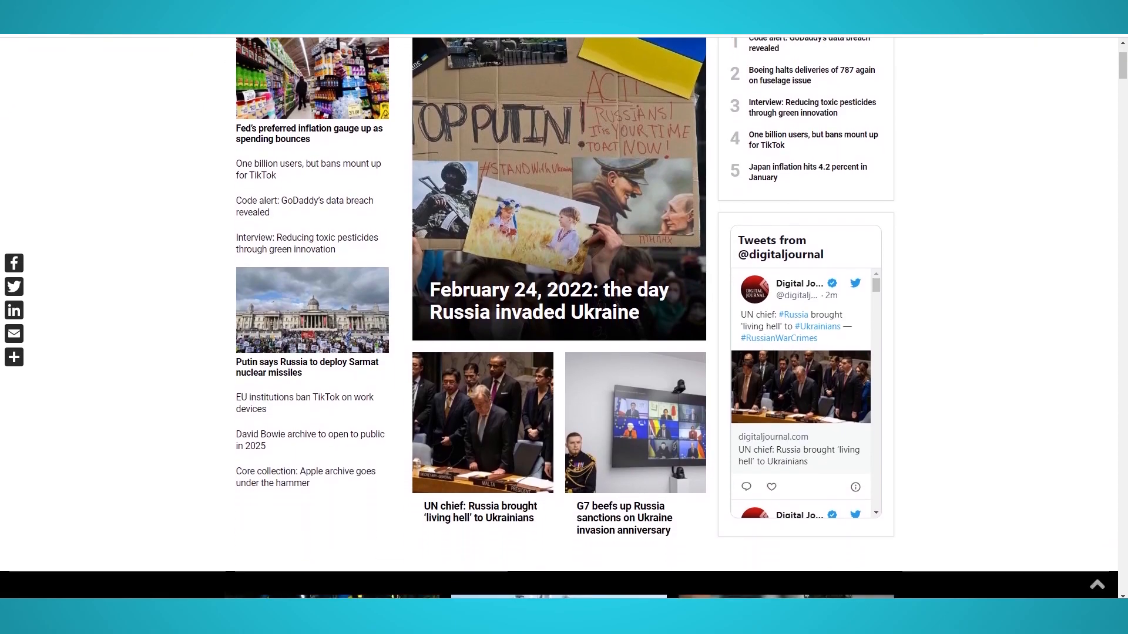
pyautogui.scroll(-3)
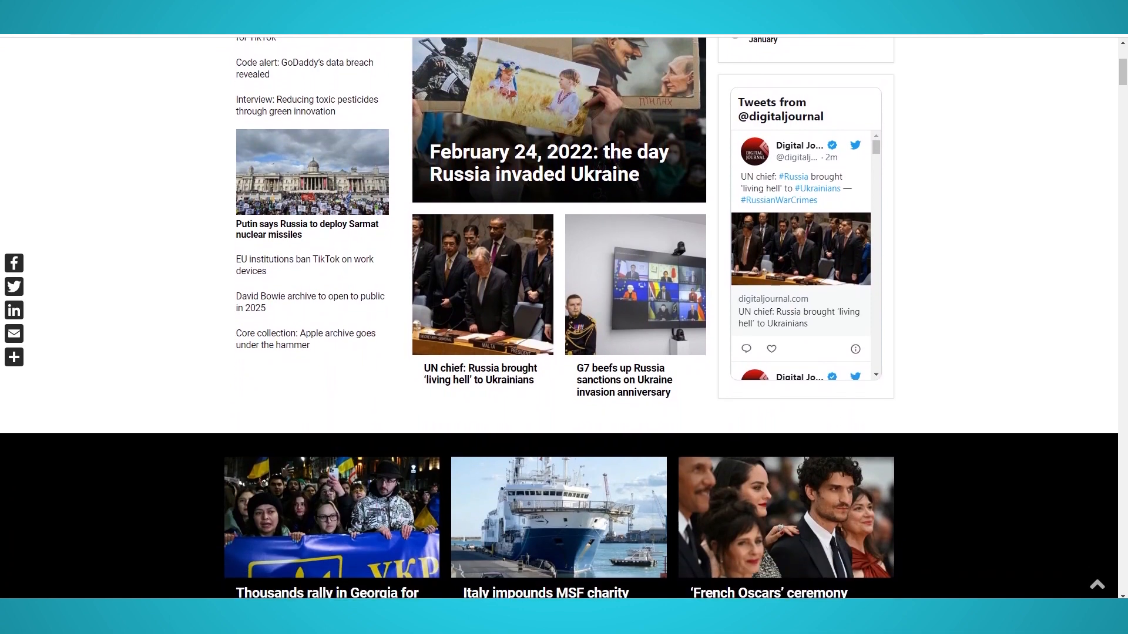
pyautogui.scroll(-3)
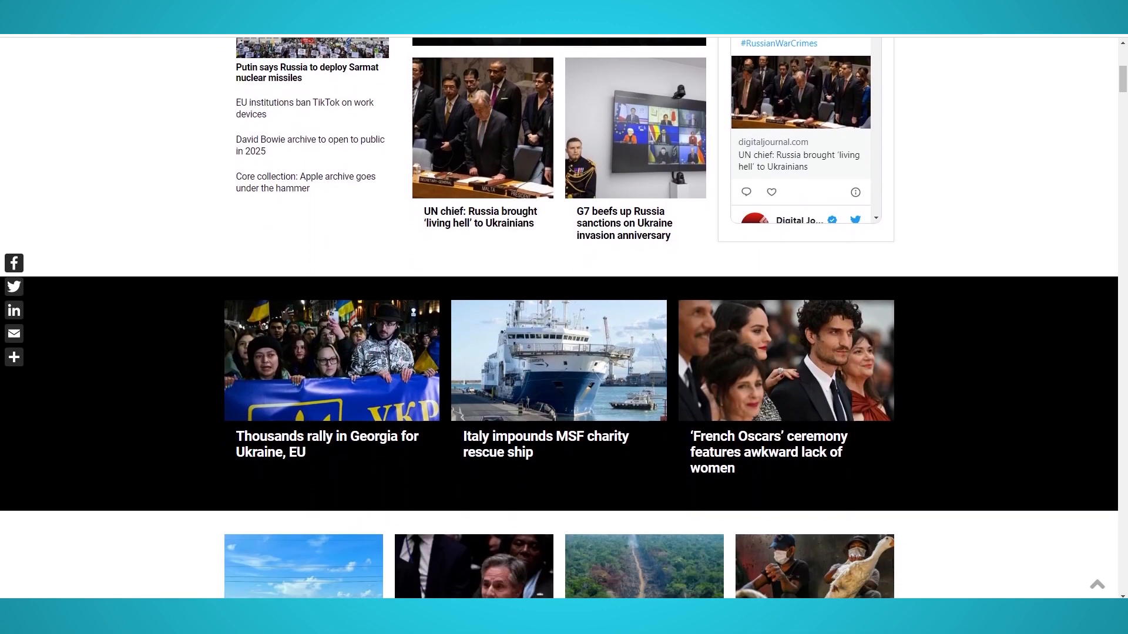
pyautogui.scroll(-3)
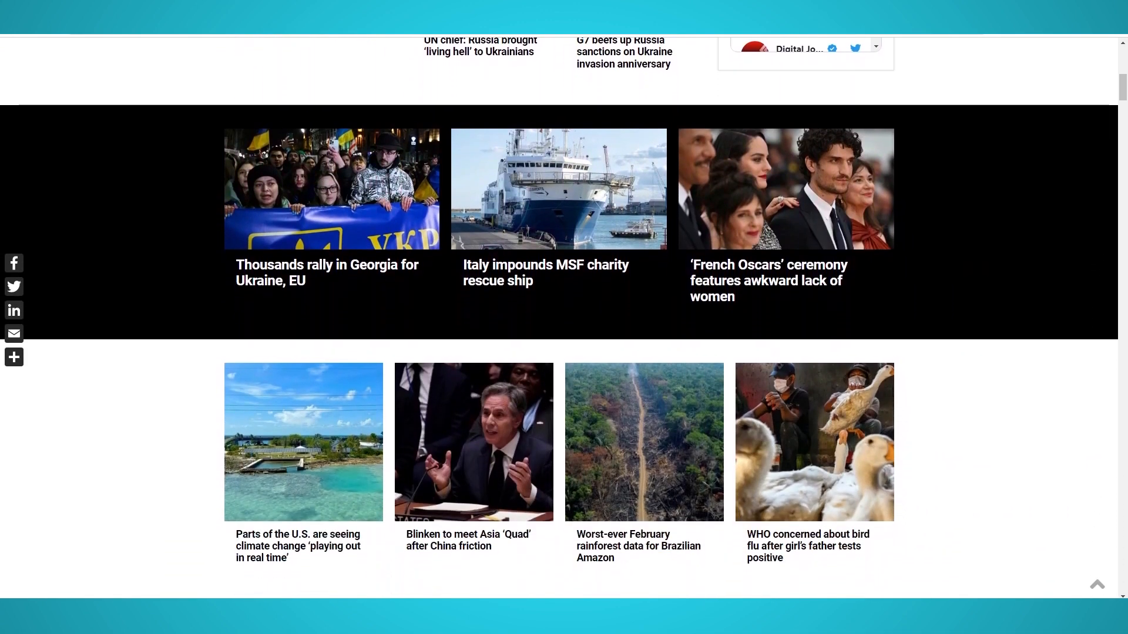
pyautogui.scroll(-3)
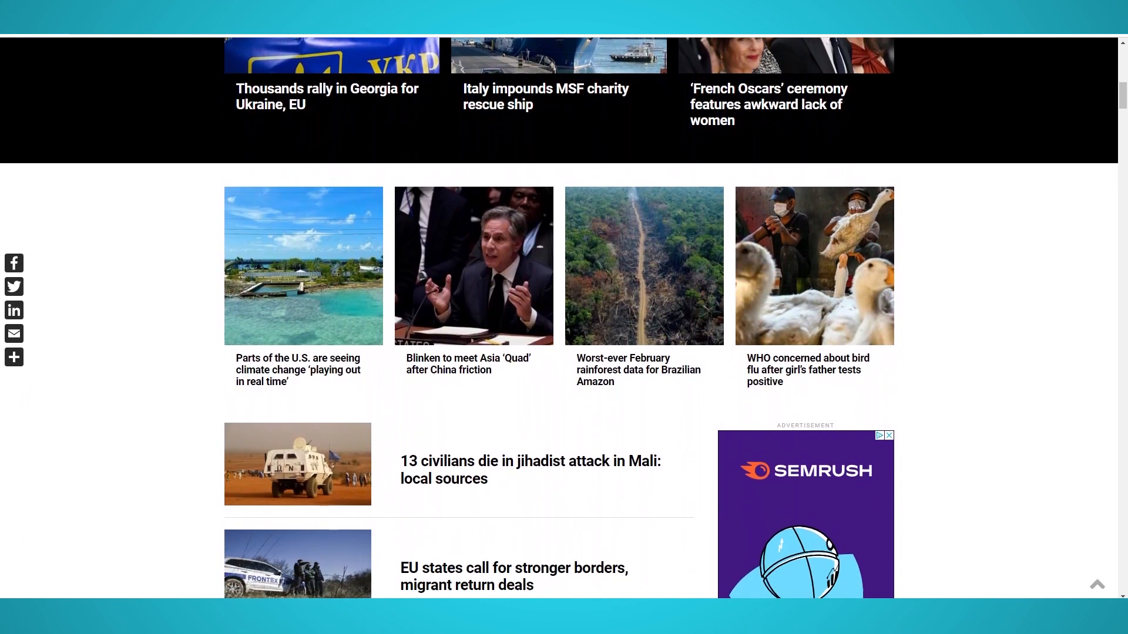
pyautogui.scroll(-3)
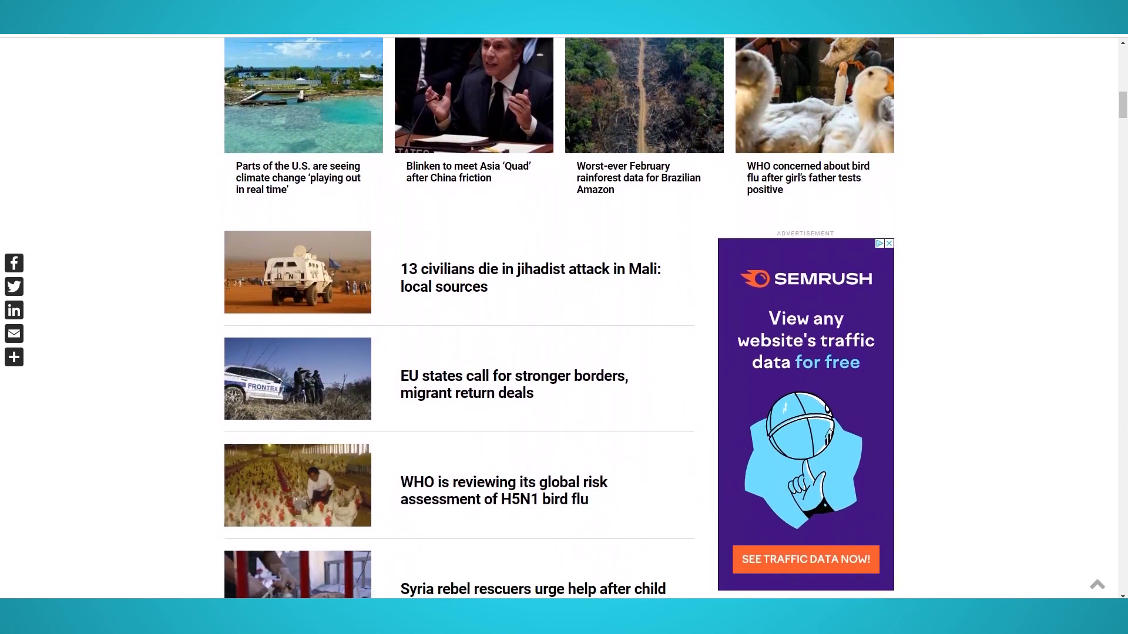
pyautogui.scroll(-3)
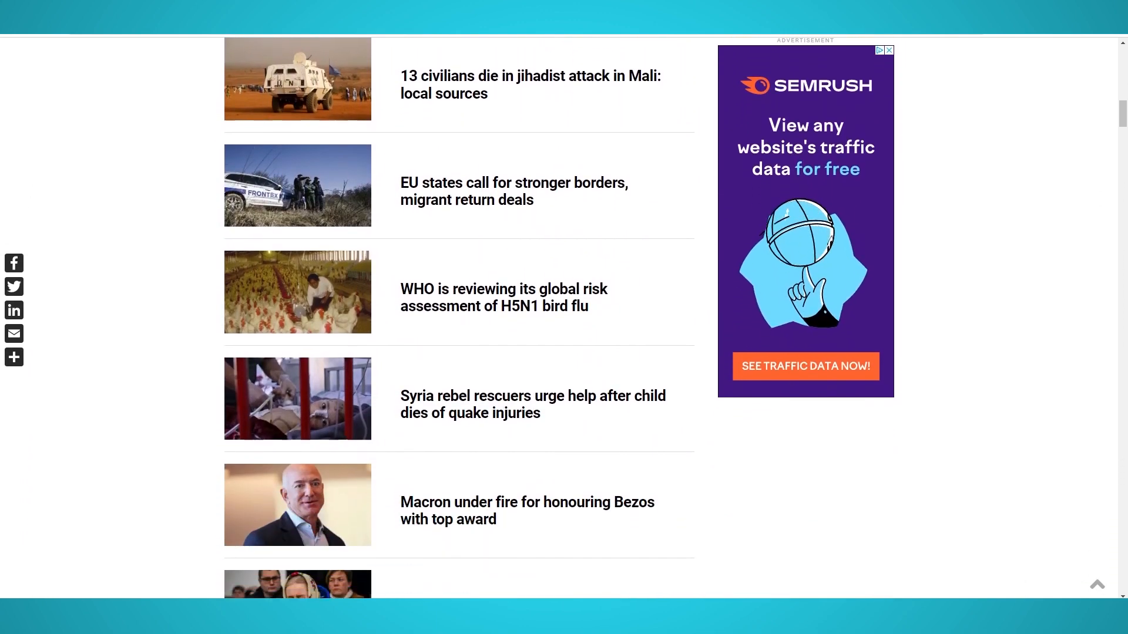
pyautogui.scroll(-3)
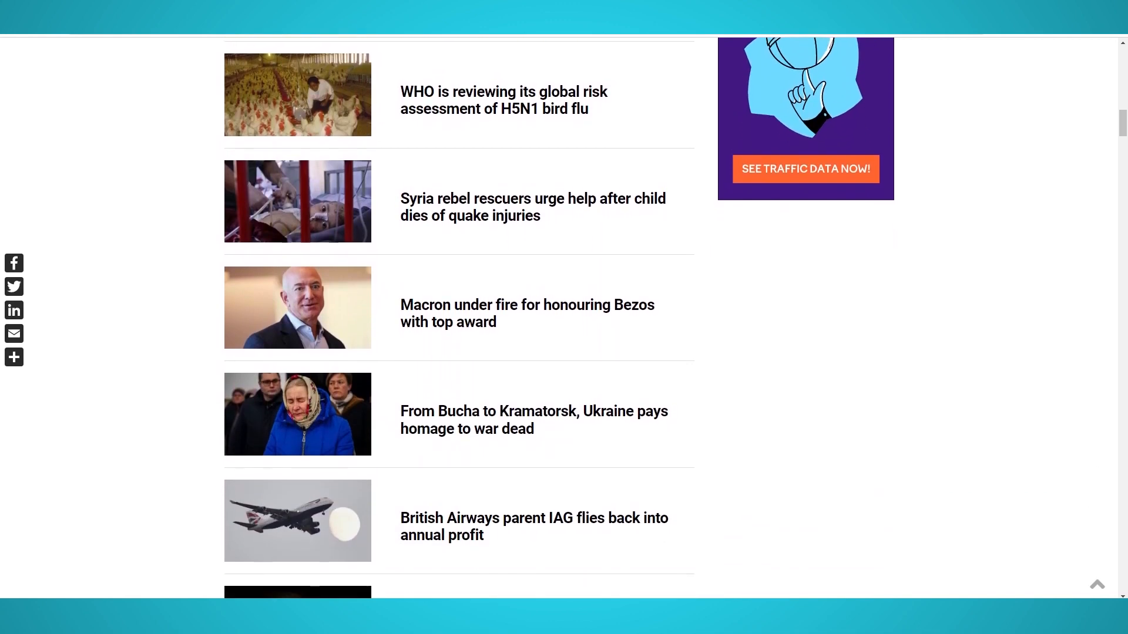
pyautogui.scroll(-3)
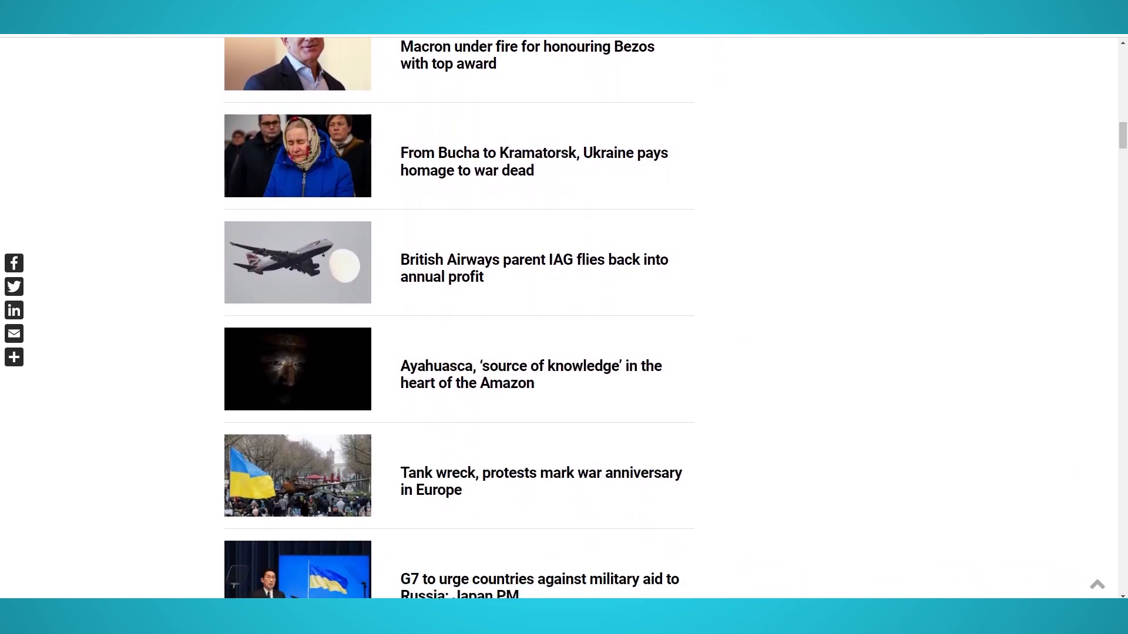
pyautogui.scroll(-3)
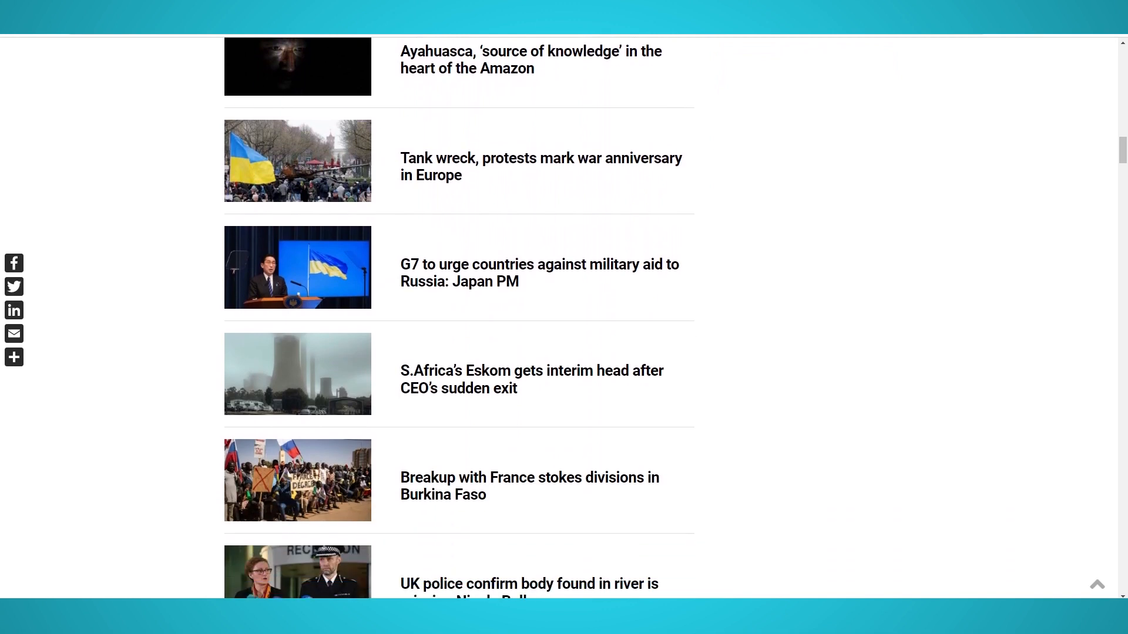
pyautogui.scroll(-3)
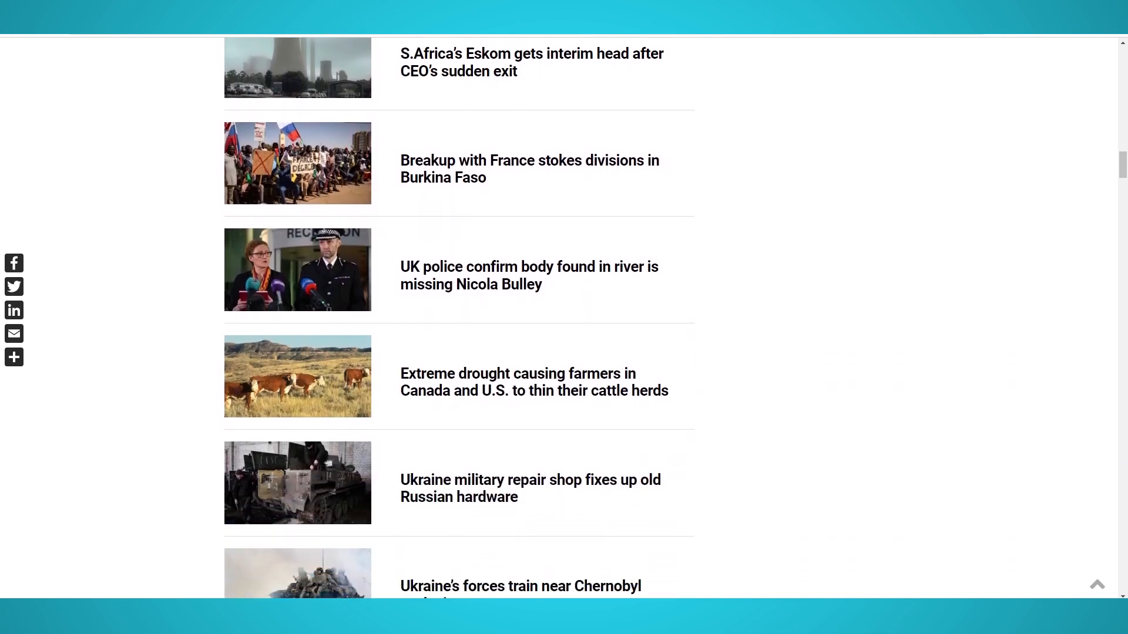
pyautogui.scroll(-3)
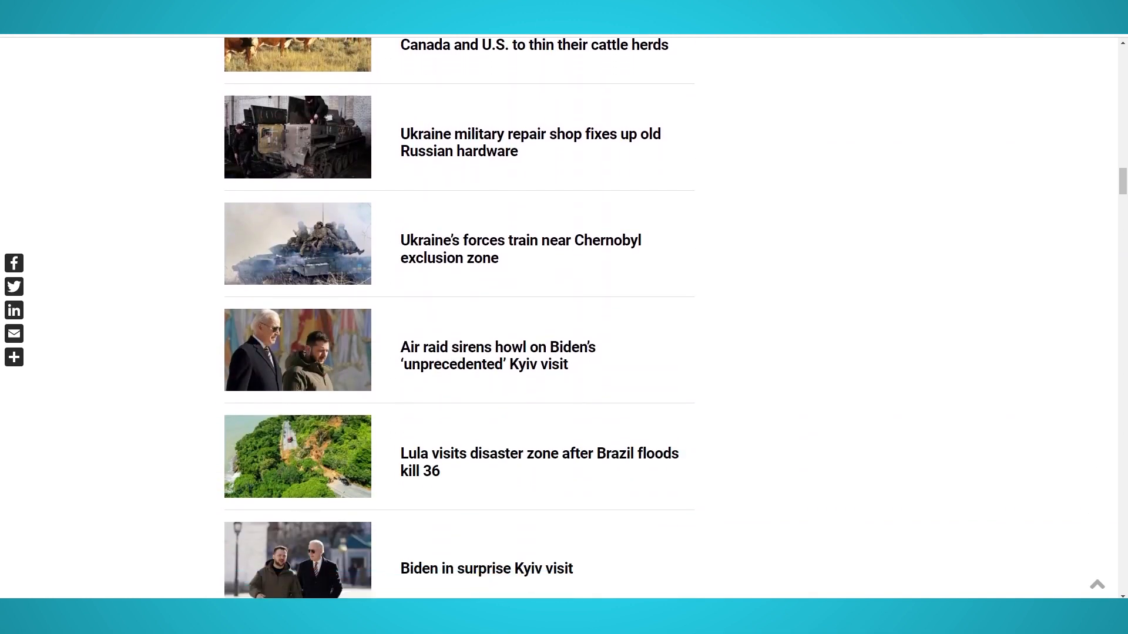
pyautogui.scroll(-3)
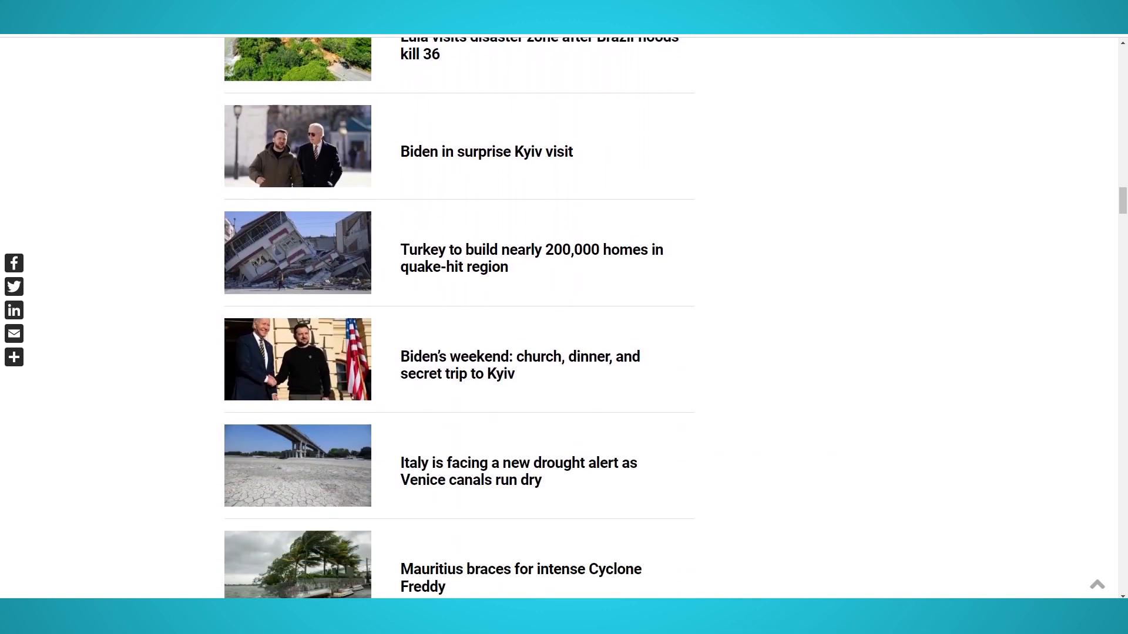
pyautogui.scroll(-3)
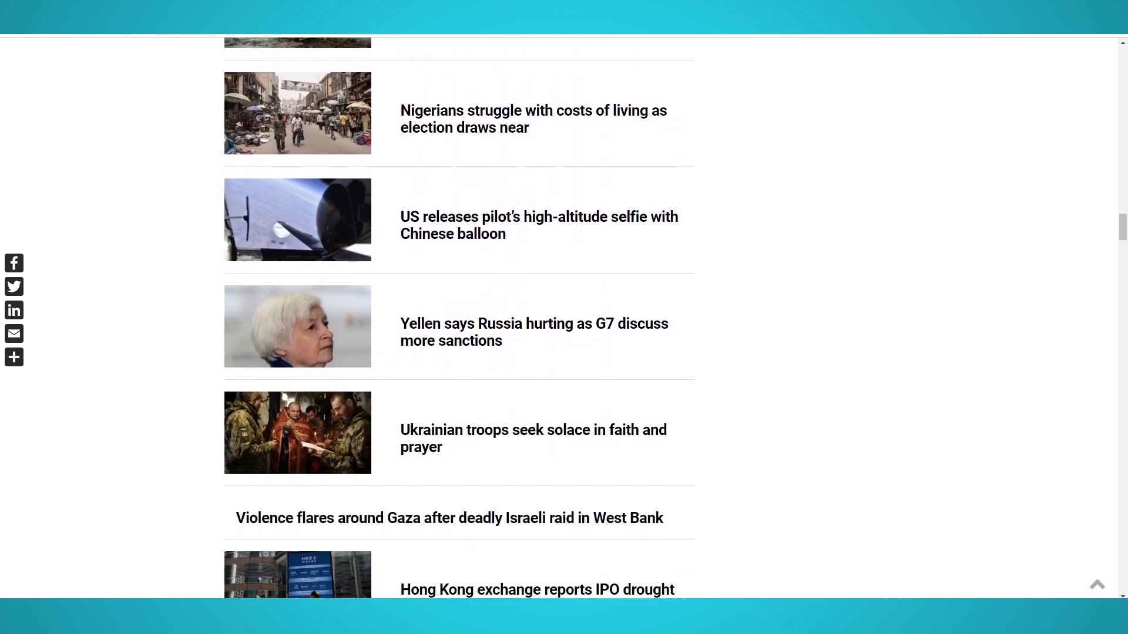
pyautogui.scroll(-3)
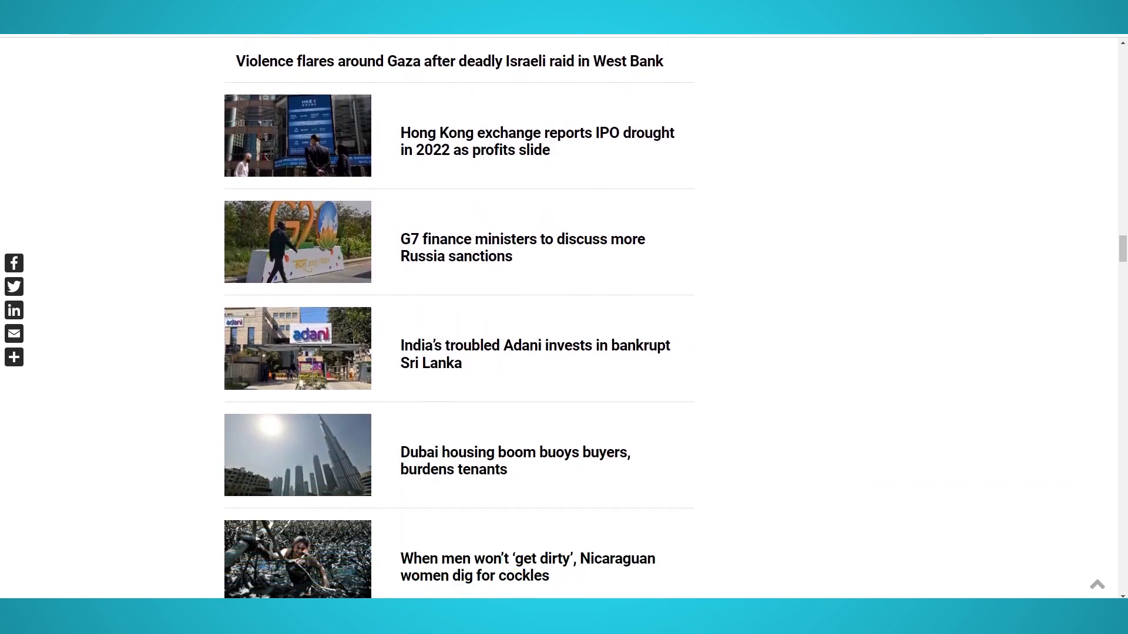
pyautogui.scroll(-3)
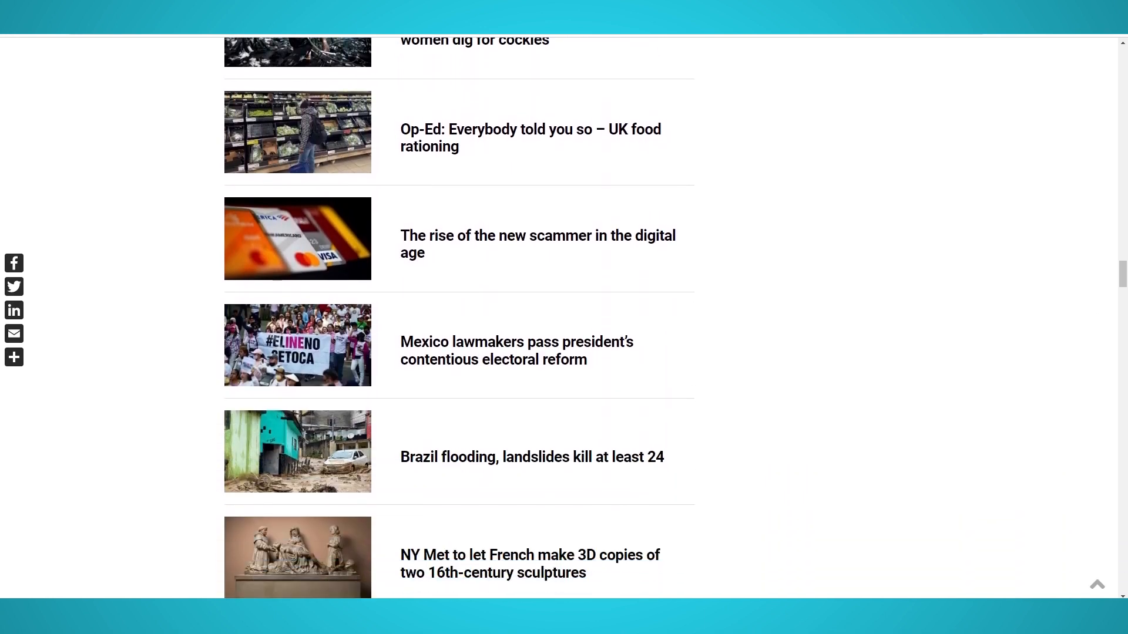
pyautogui.scroll(-3)
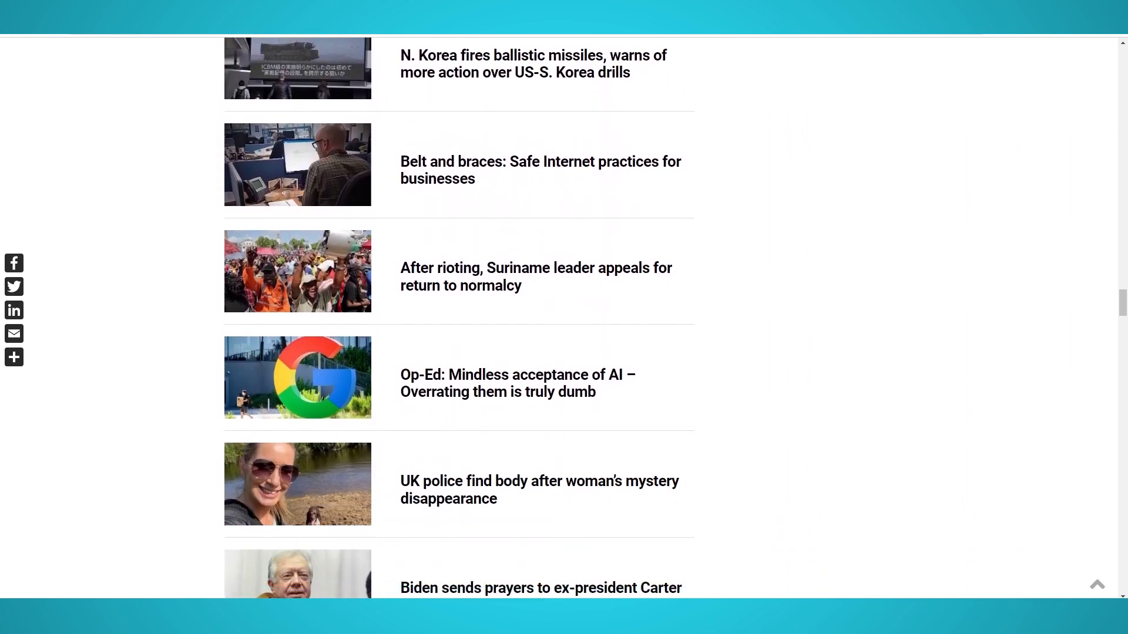
pyautogui.scroll(-3)
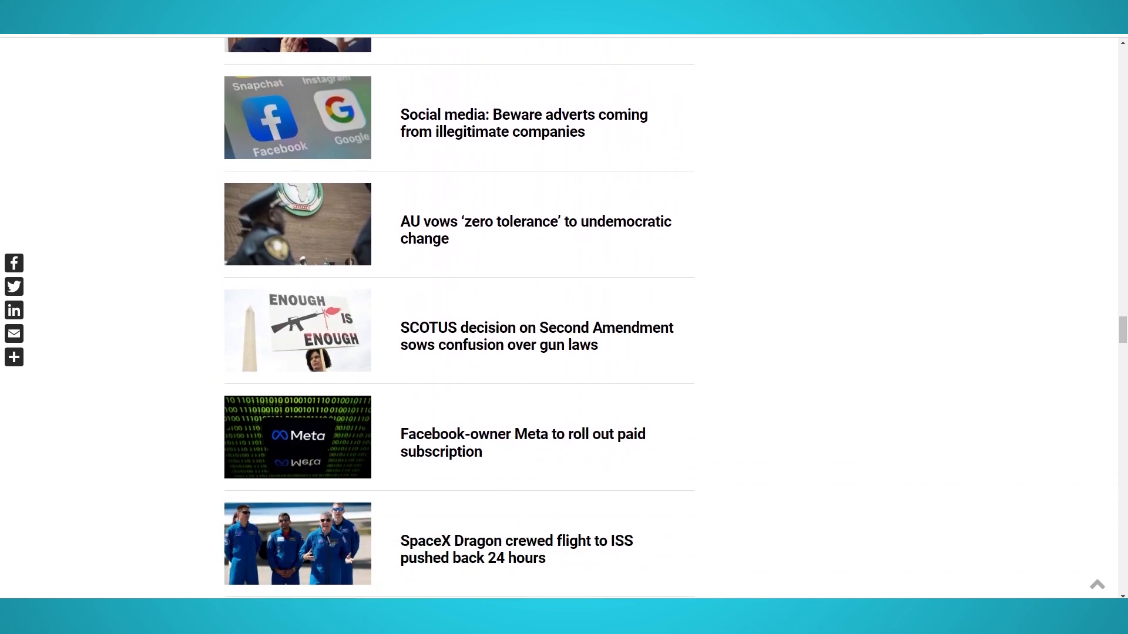
pyautogui.scroll(-3)
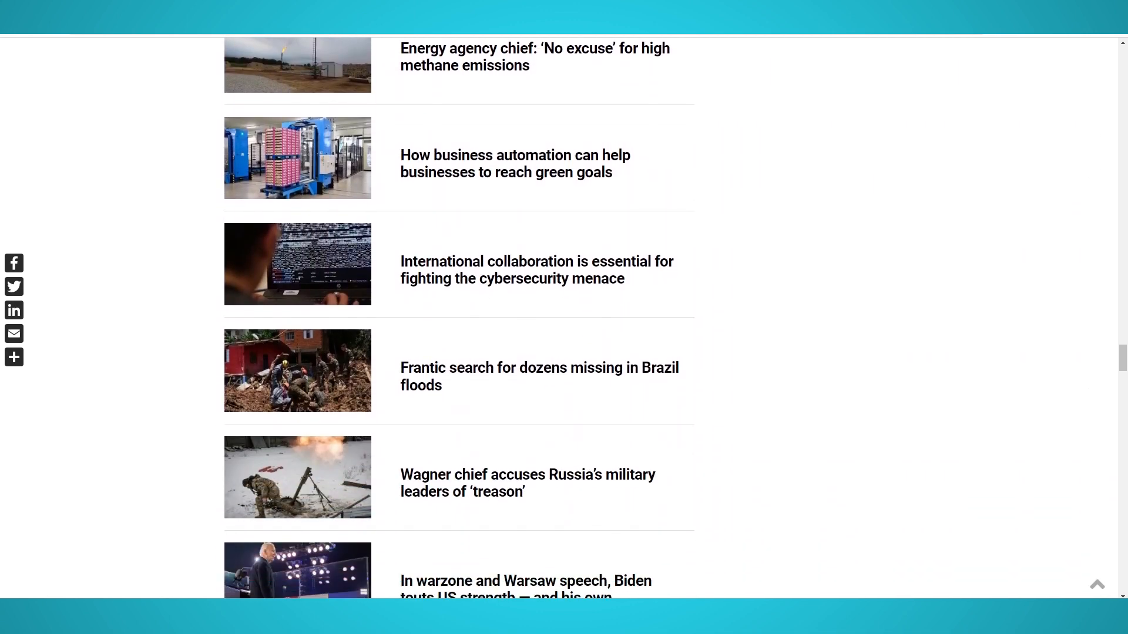
pyautogui.scroll(-3)
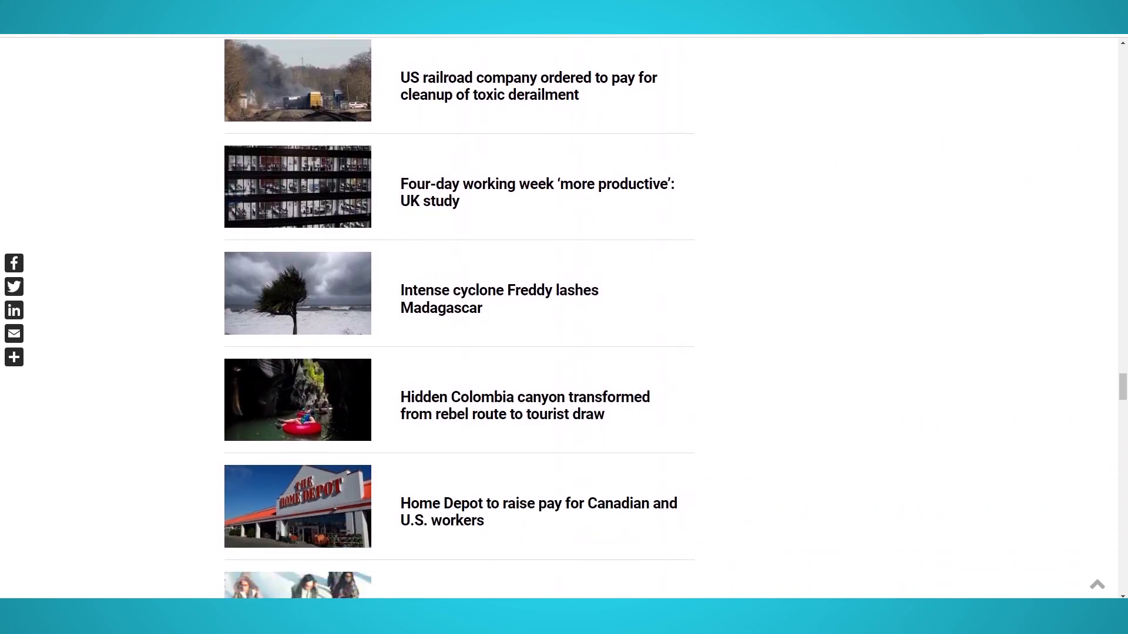
pyautogui.scroll(-3)
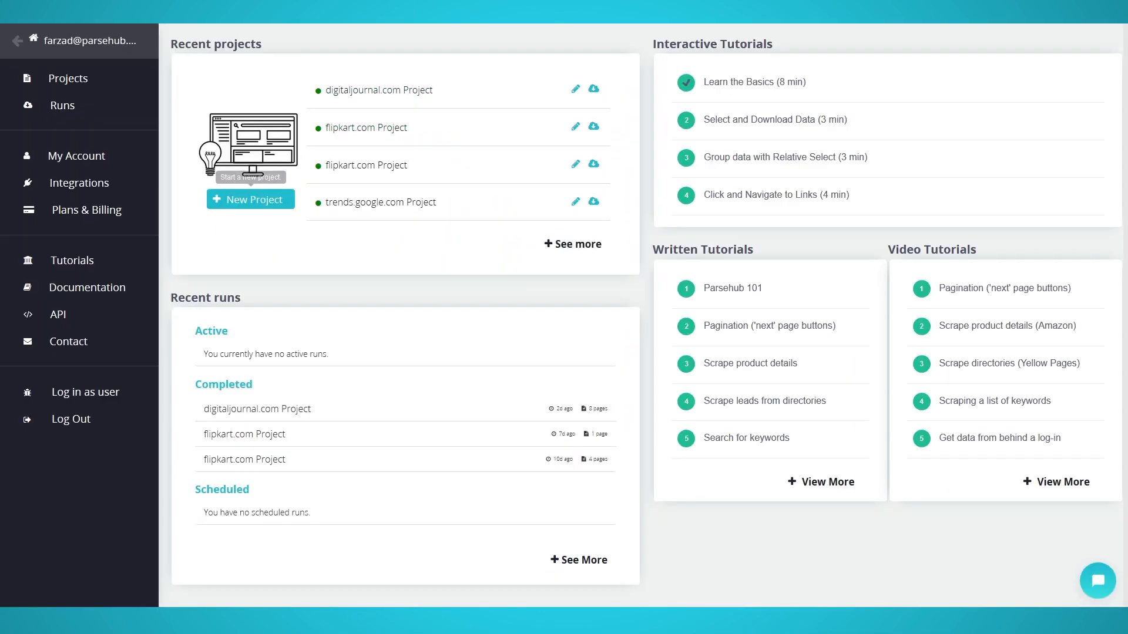
pyautogui.click(251, 198)
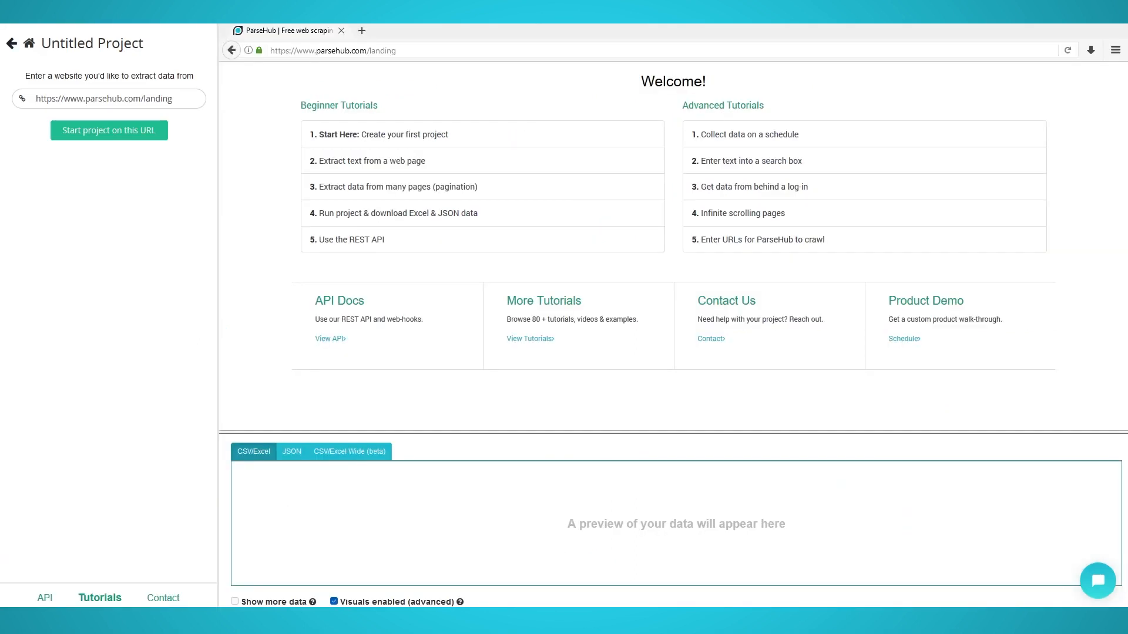
pyautogui.click(109, 130)
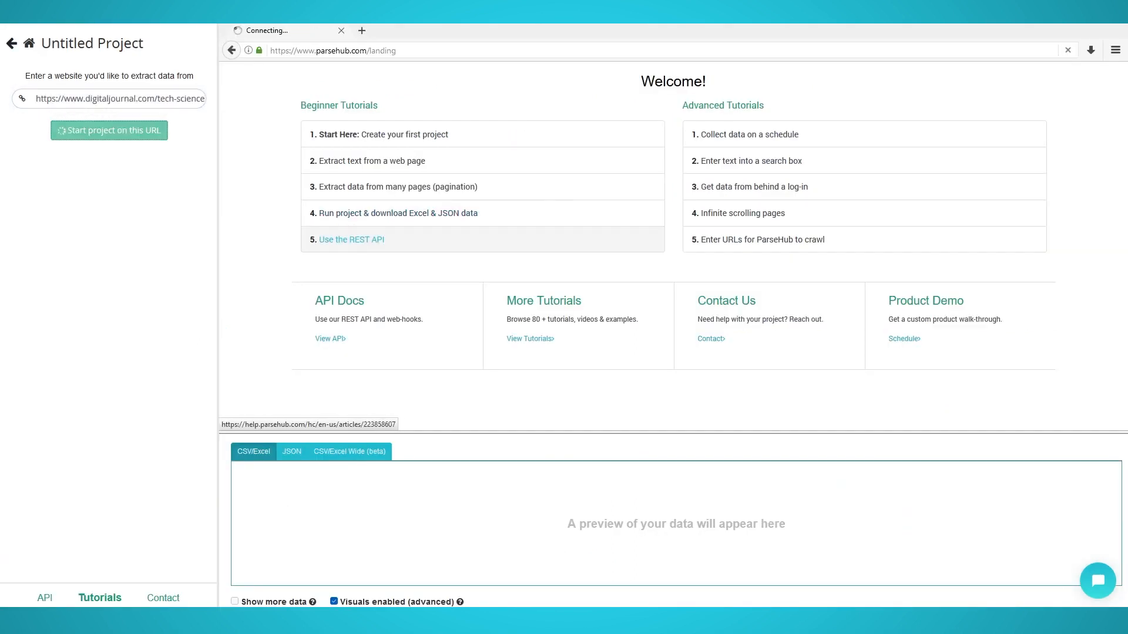
pyautogui.click(108, 129)
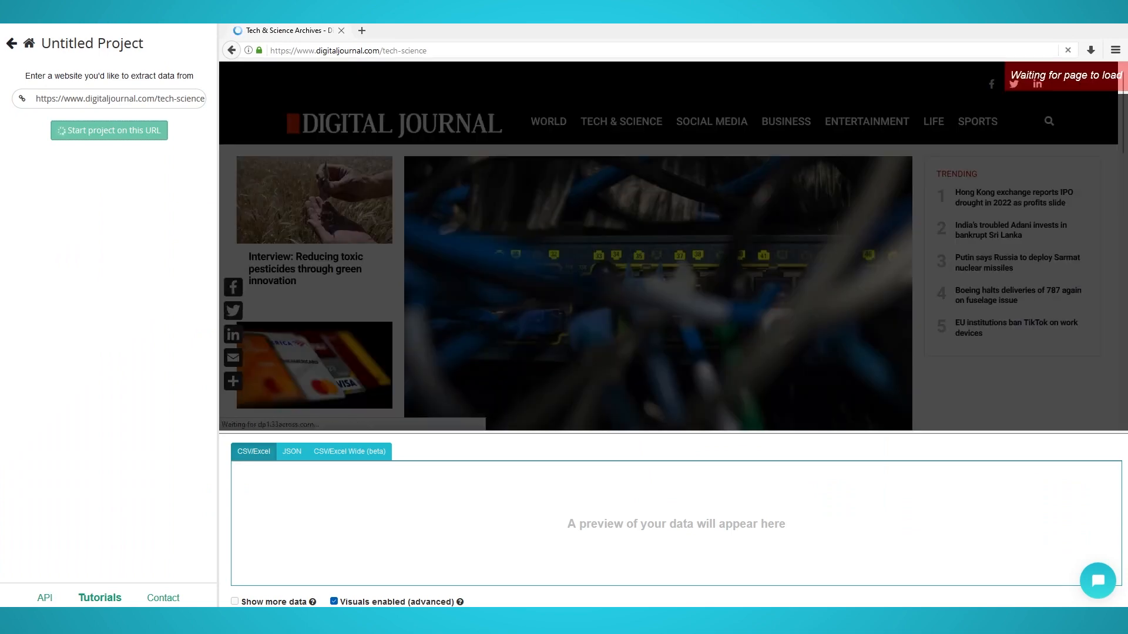
# Select all seven headlines and name the selection 'article', extracting name and URL
pyautogui.click(108, 131)
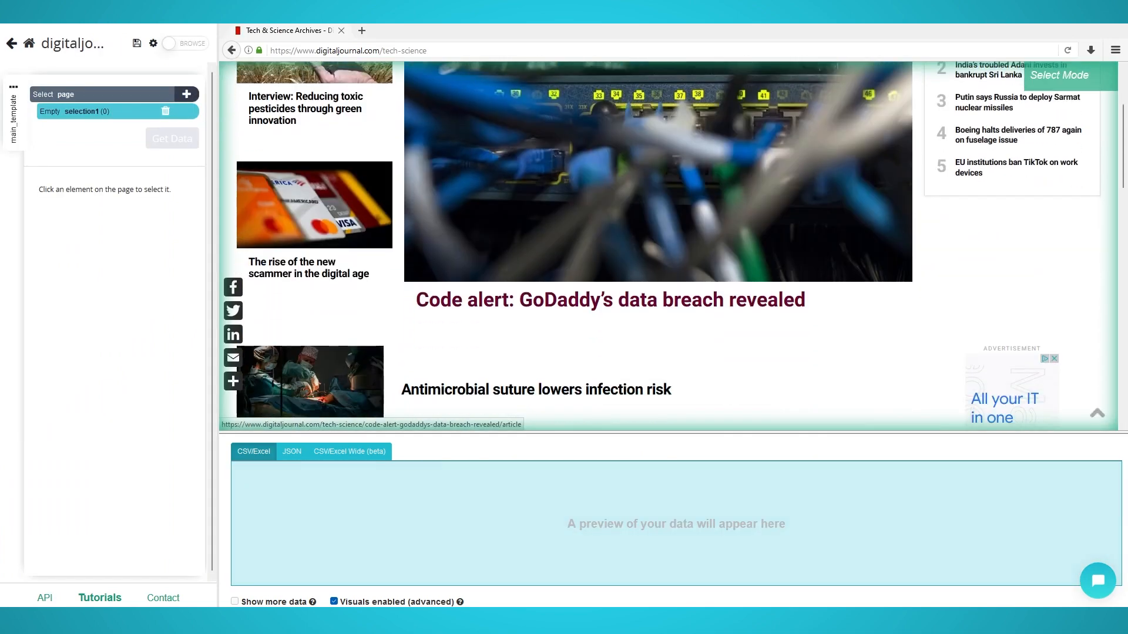
pyautogui.scroll(-3)
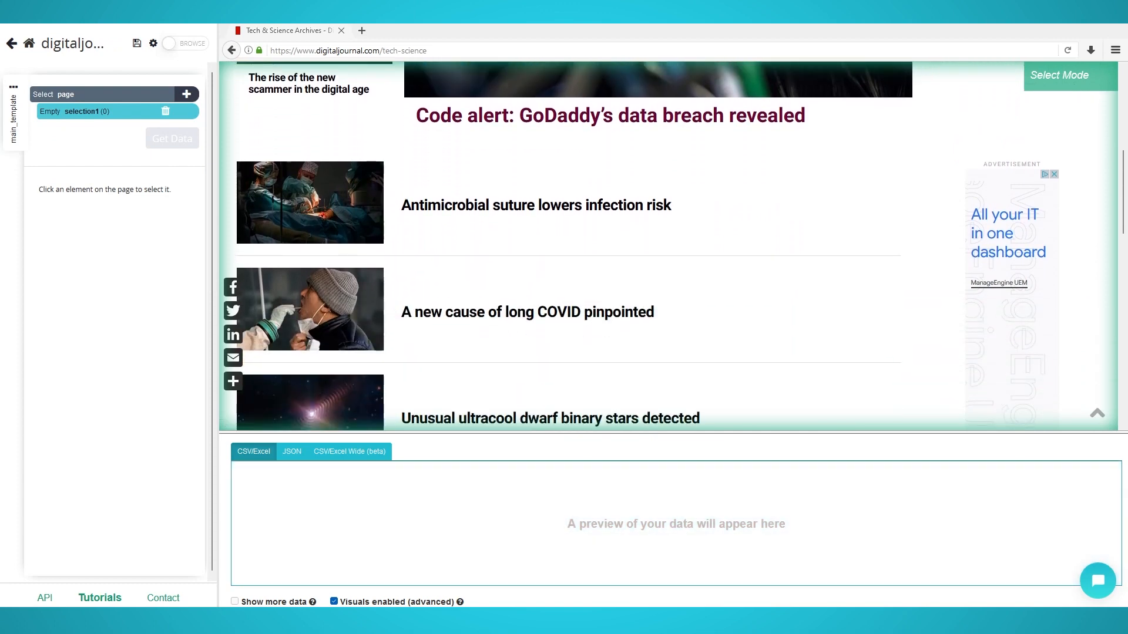
pyautogui.click(535, 205)
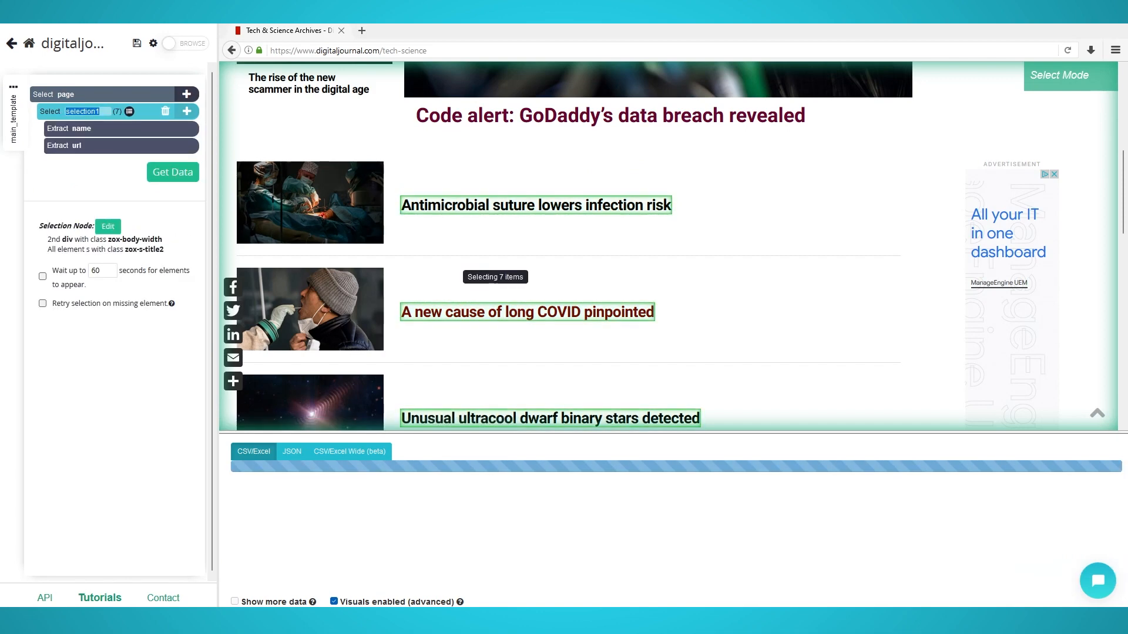
pyautogui.click(172, 172)
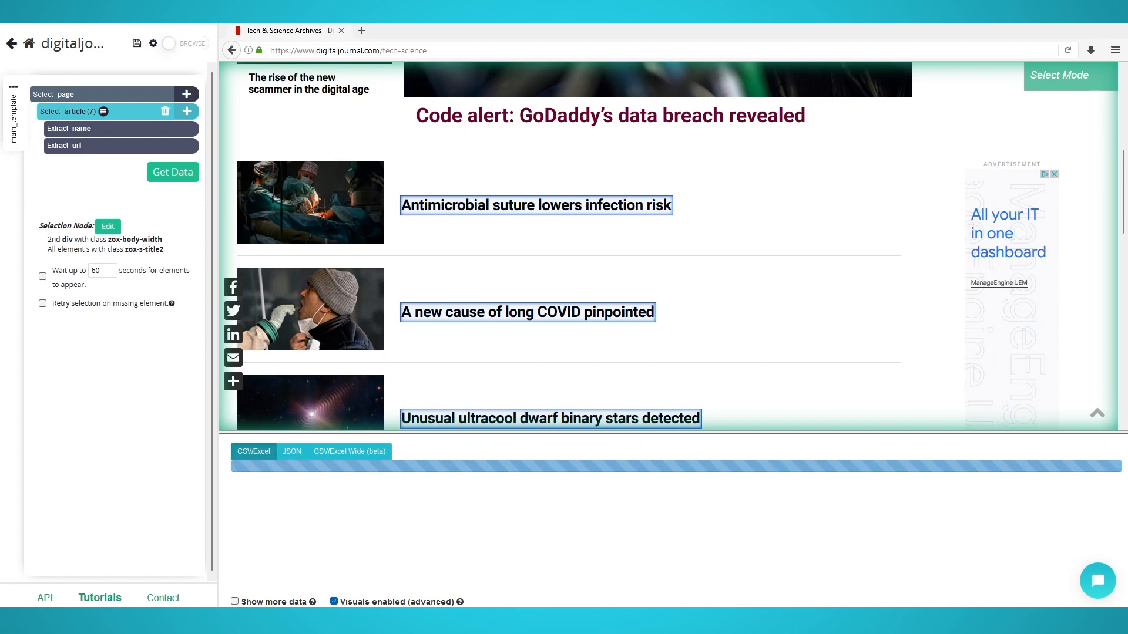
pyautogui.click(172, 172)
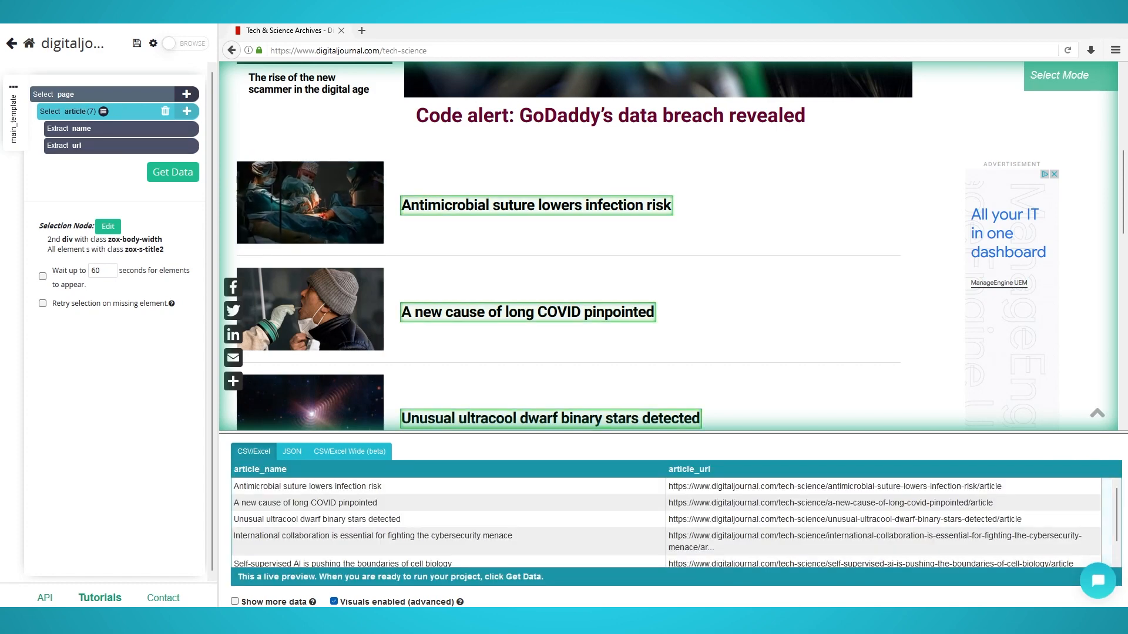
# Add a Click command to 'article' that follows each headline link, not as a next-page button
pyautogui.click(185, 112)
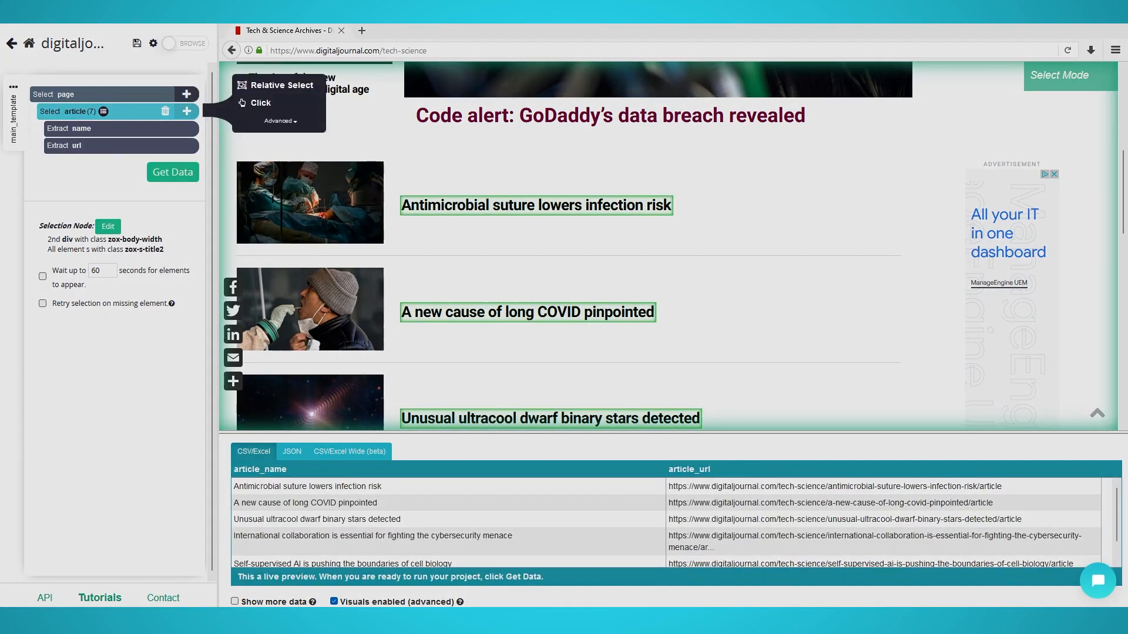
pyautogui.click(259, 103)
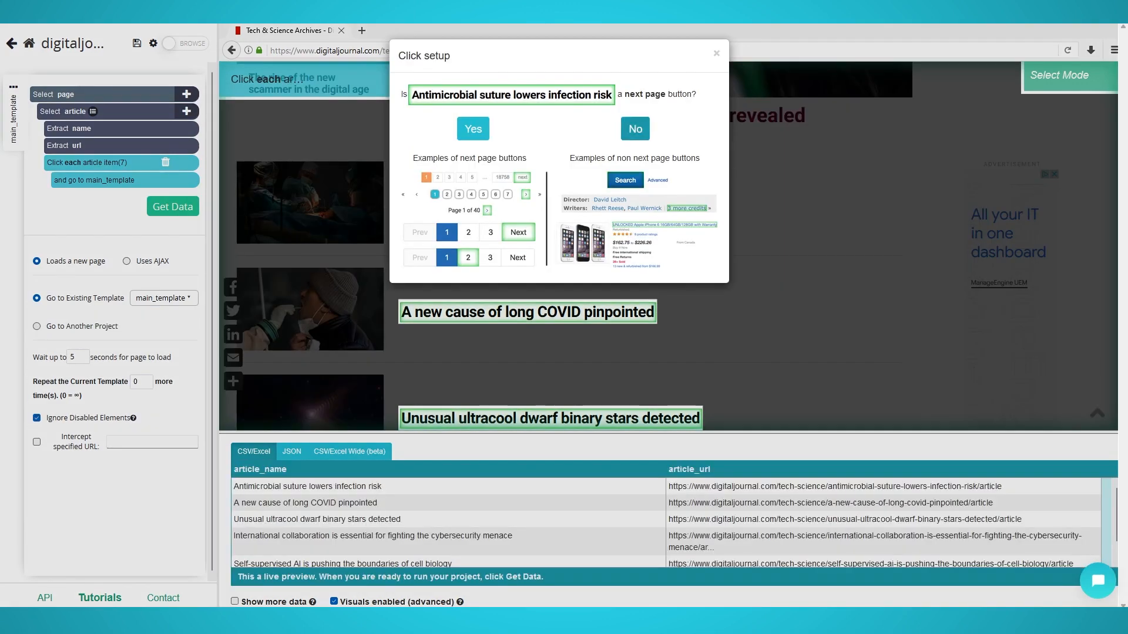
pyautogui.click(472, 129)
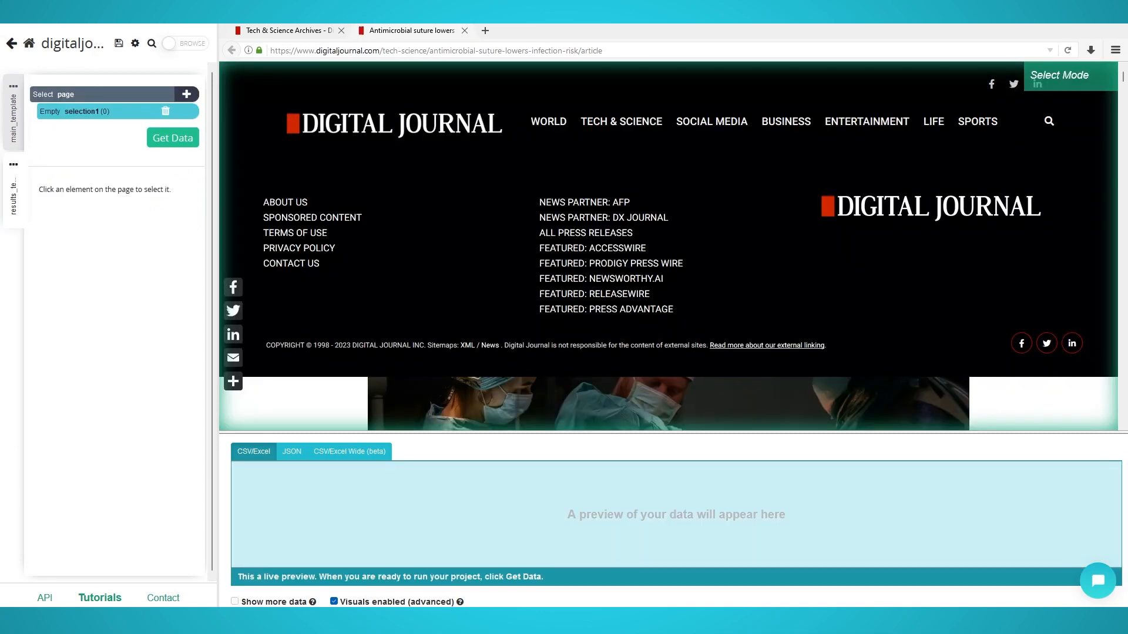
# Extract the article's main image and body text wrapper into the results template
pyautogui.scroll(-3)
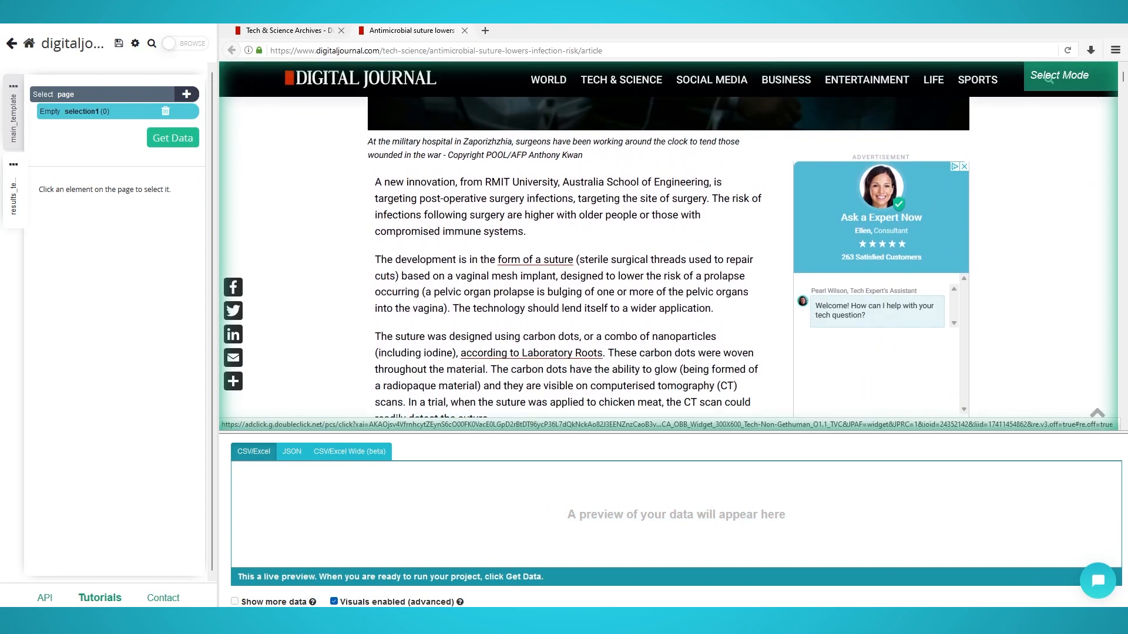
pyautogui.scroll(-3)
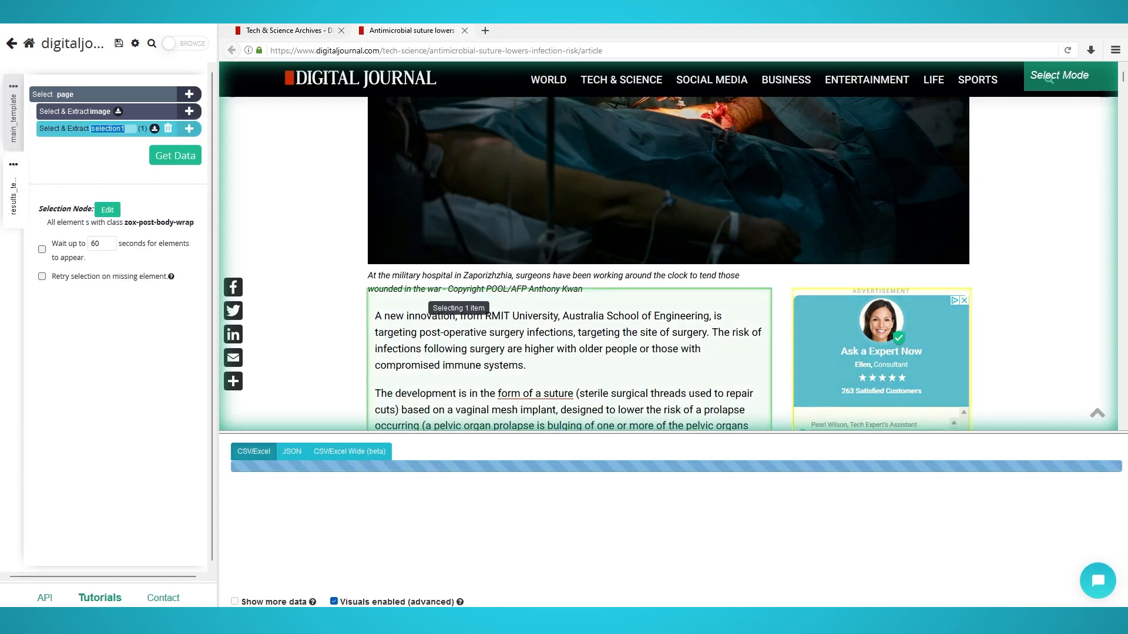
pyautogui.click(175, 155)
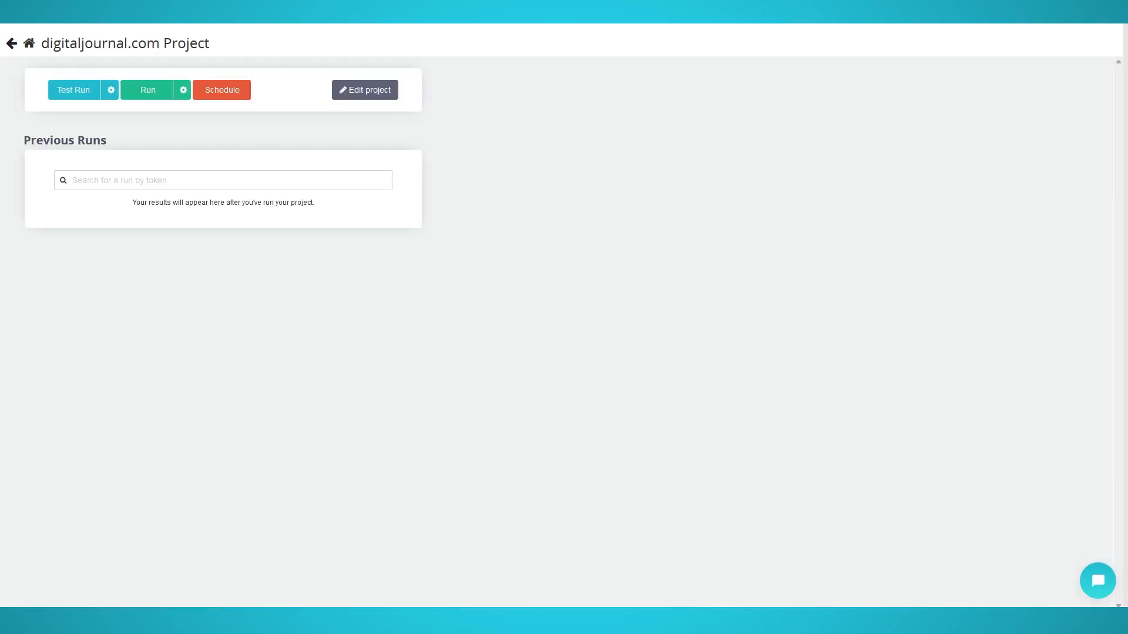
pyautogui.moveTo(73, 90)
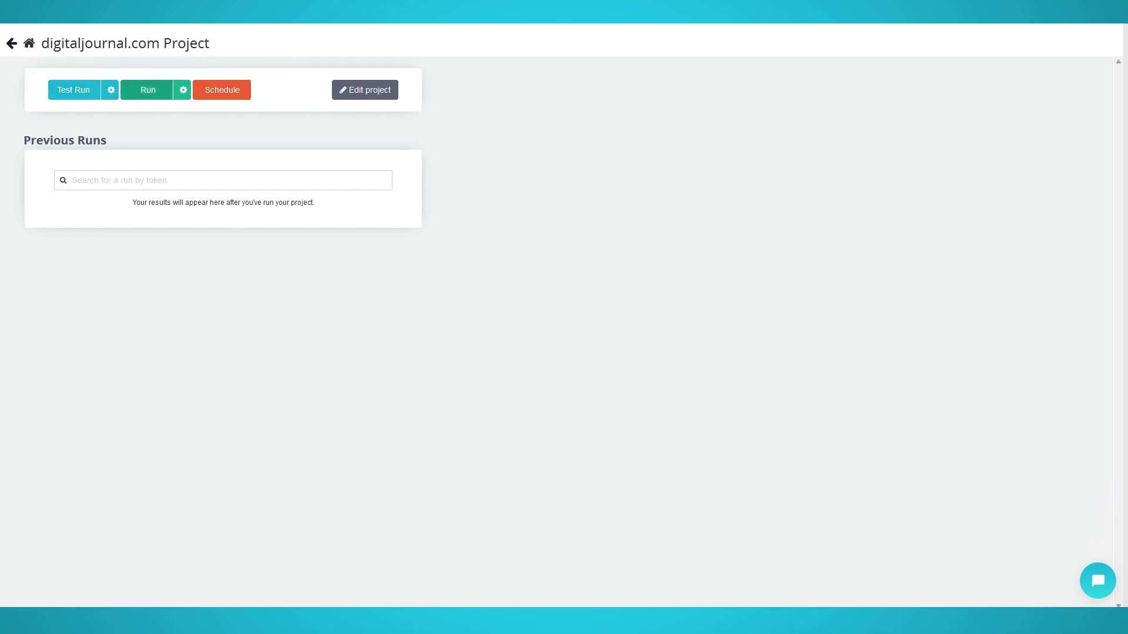
# Launch the run of the digitaljournal.com project so data collection starts
pyautogui.click(147, 89)
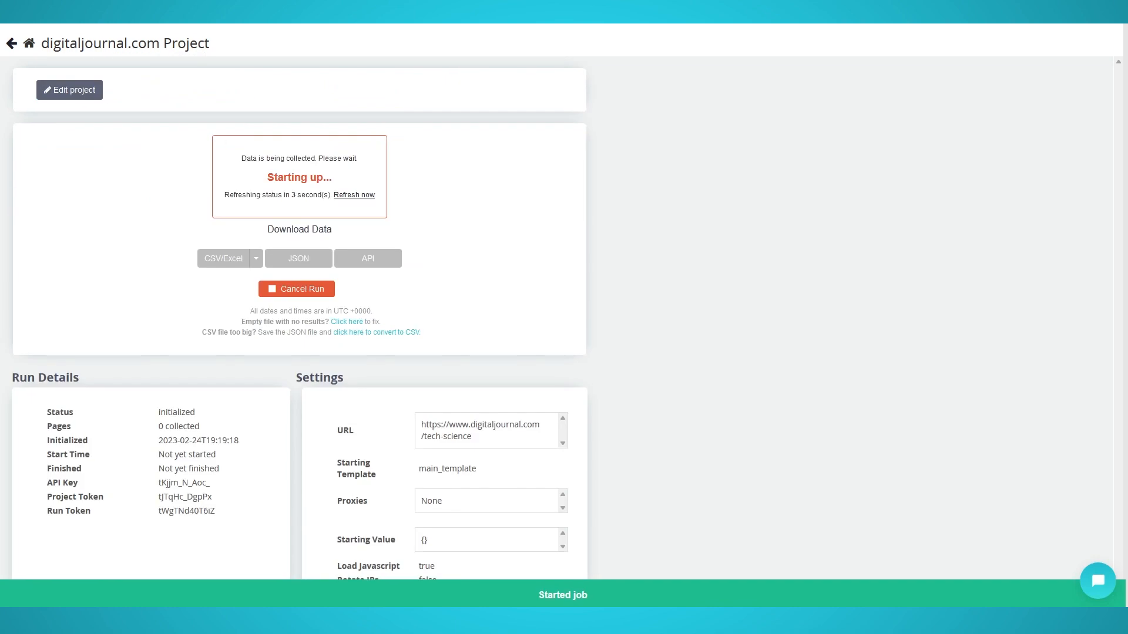